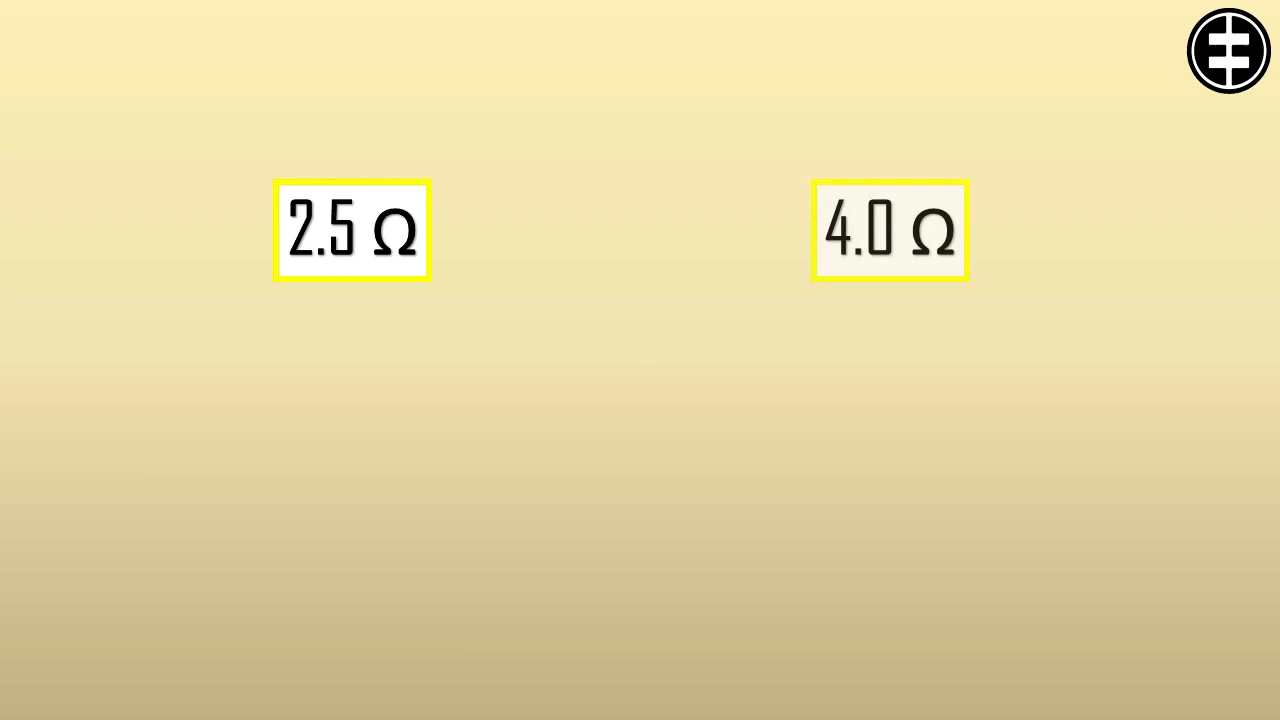
Advance the slideshow so 'Starting winding' appears beneath the 4.0 Ω reading
{"action": "left_click", "coordinate": [888, 230]}
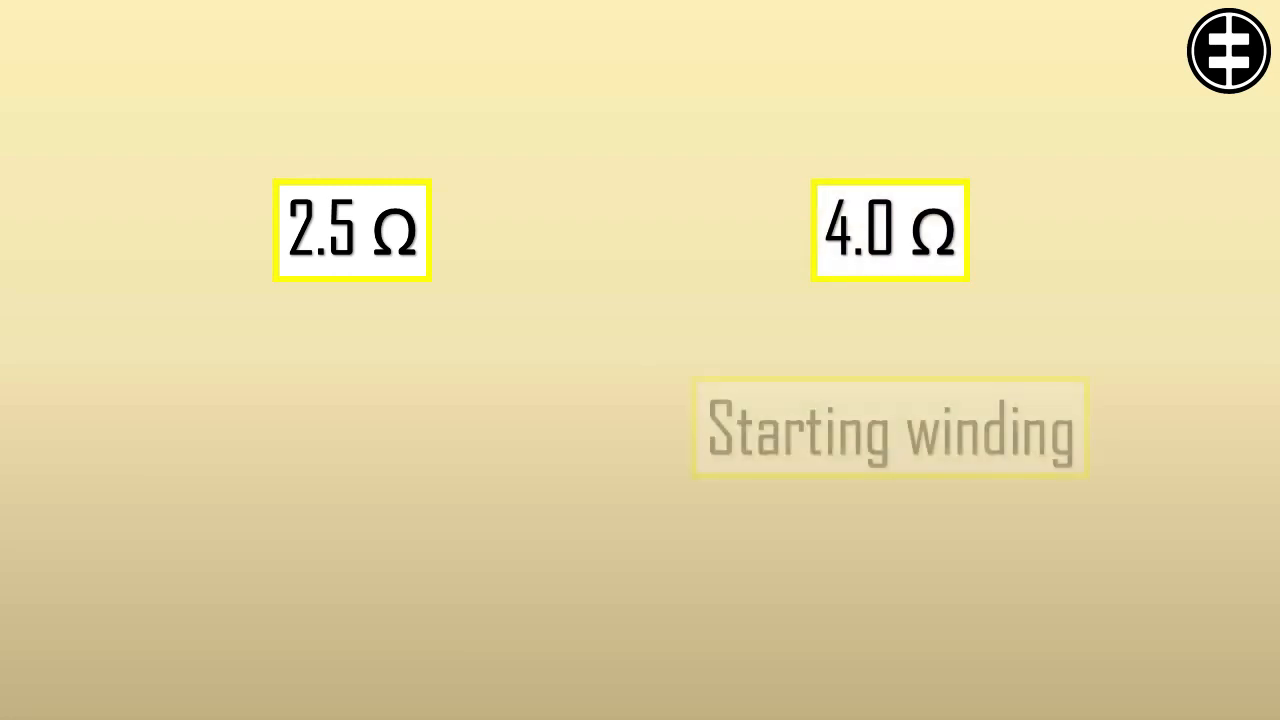
{"action": "left_click", "coordinate": [888, 428]}
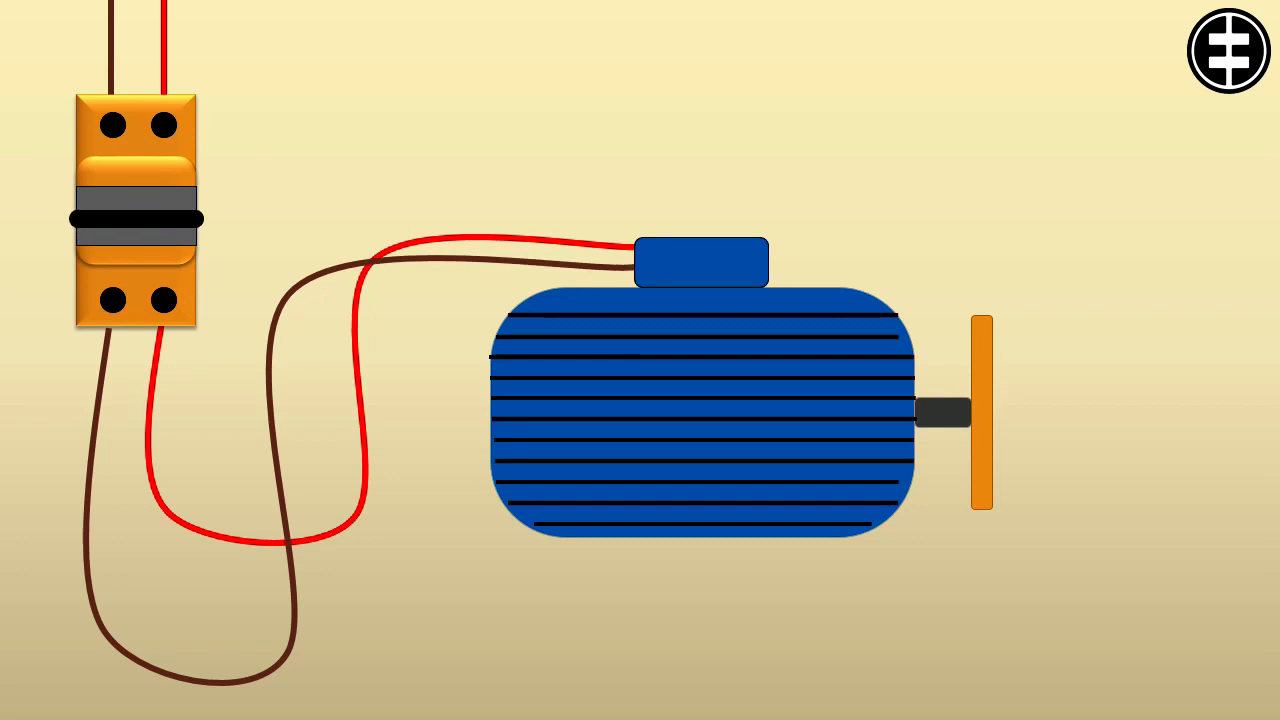
Play the step that flips the breaker on and starts the shaft turning
{"action": "left_click", "coordinate": [130, 210]}
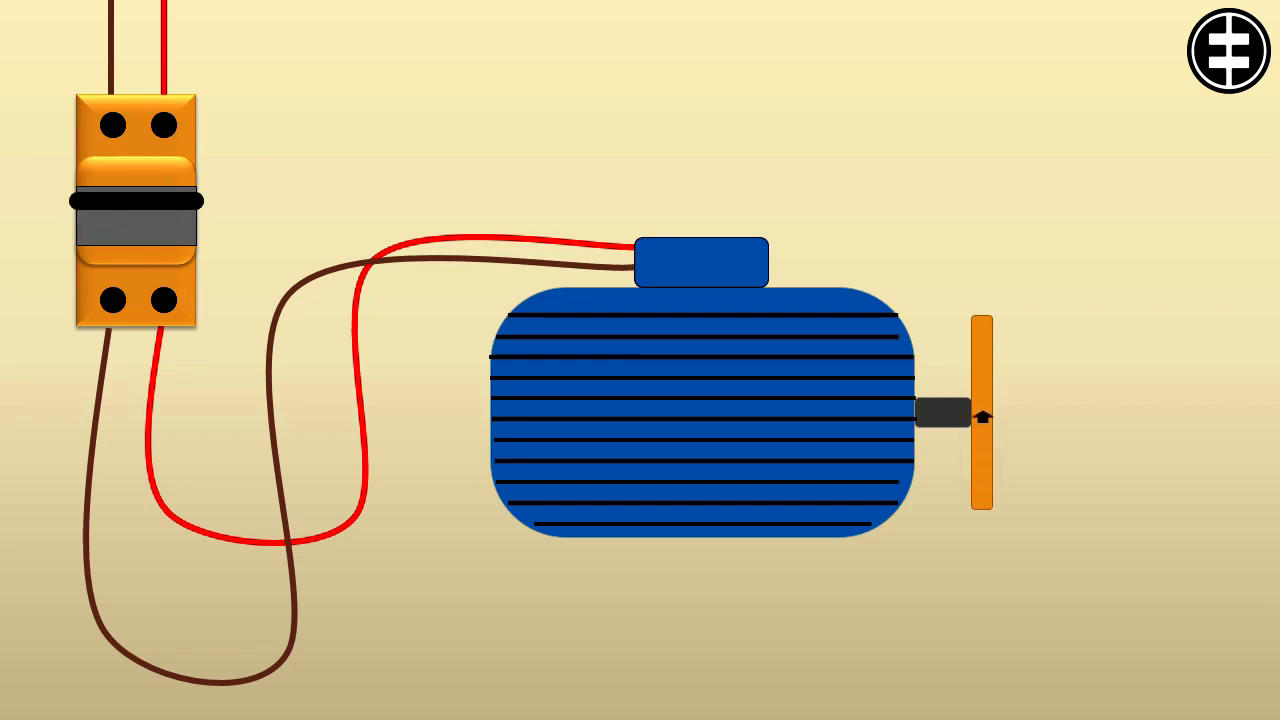